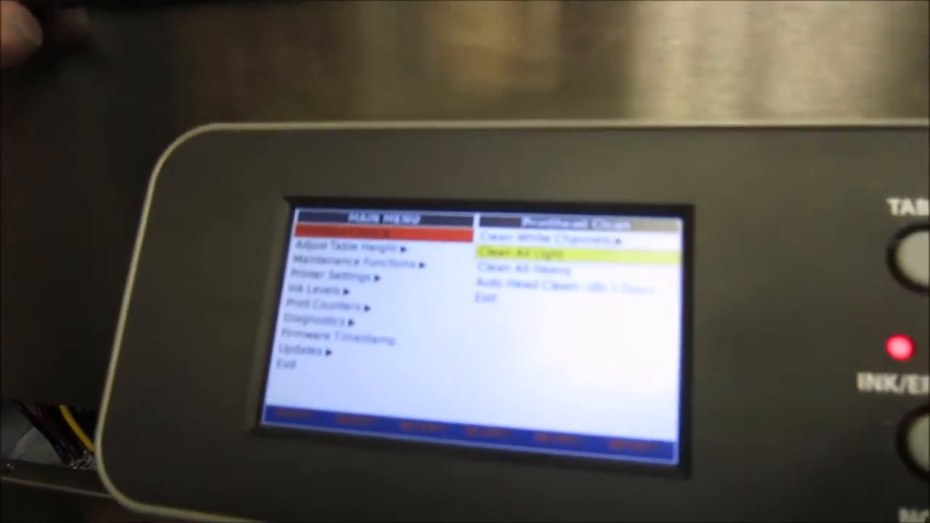
Start the Clean All Light procedure for every printhead channel from the Printhead Clean menu.
left_click(535, 252)
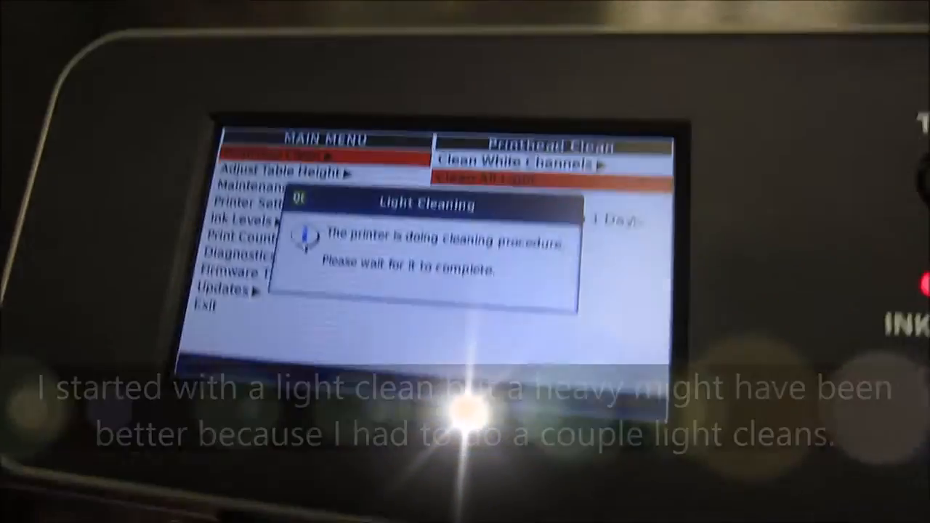